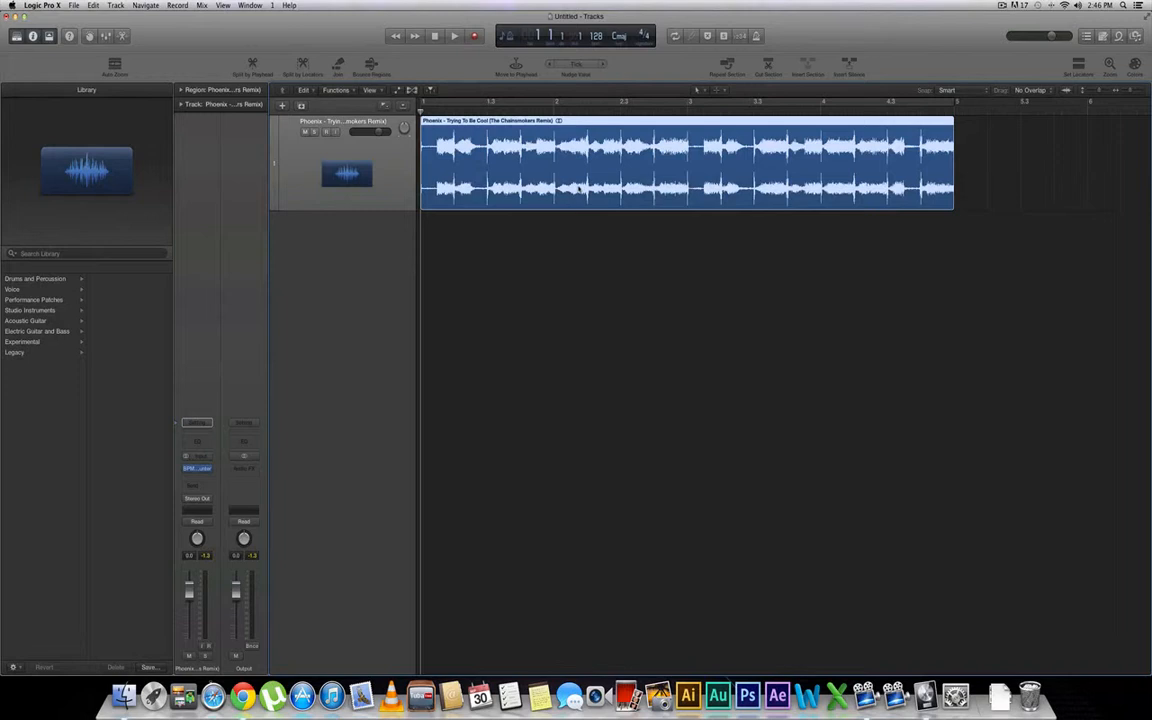
Insert the BPM Counter plugin on the audio track; its readout shows 128.1 BPM.
click(196, 468)
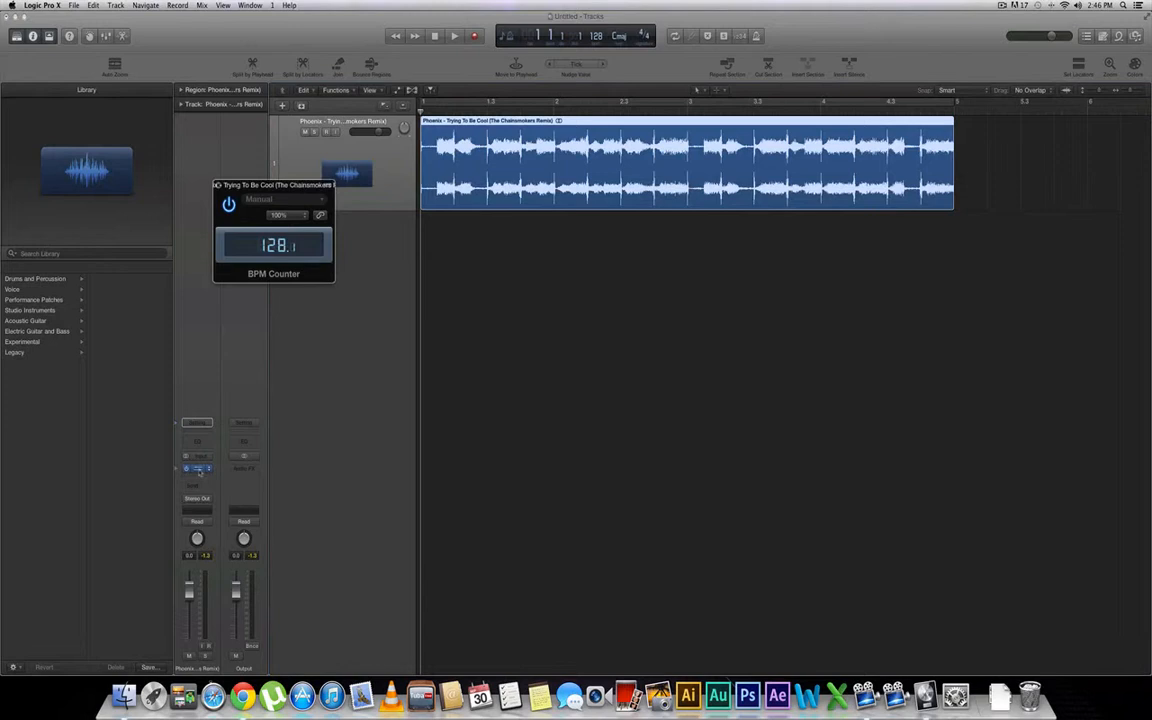
Enable Cycle mode and start playback so the BPM Counter re-measures the tempo.
click(196, 468)
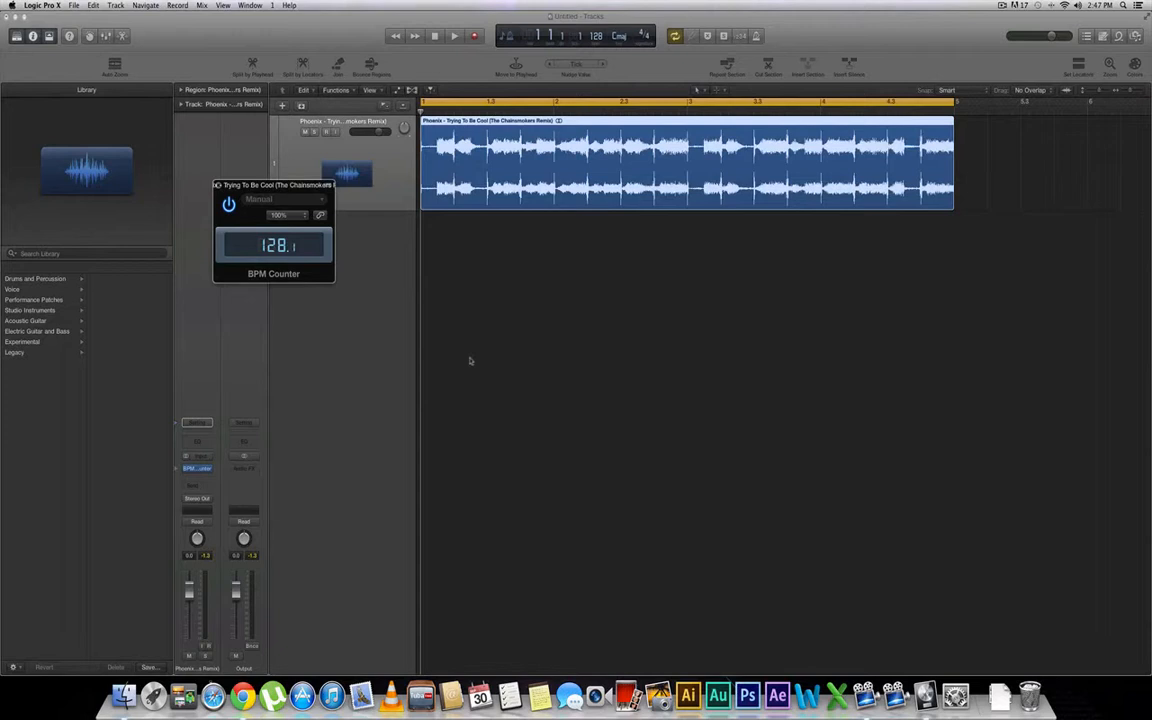
click(454, 36)
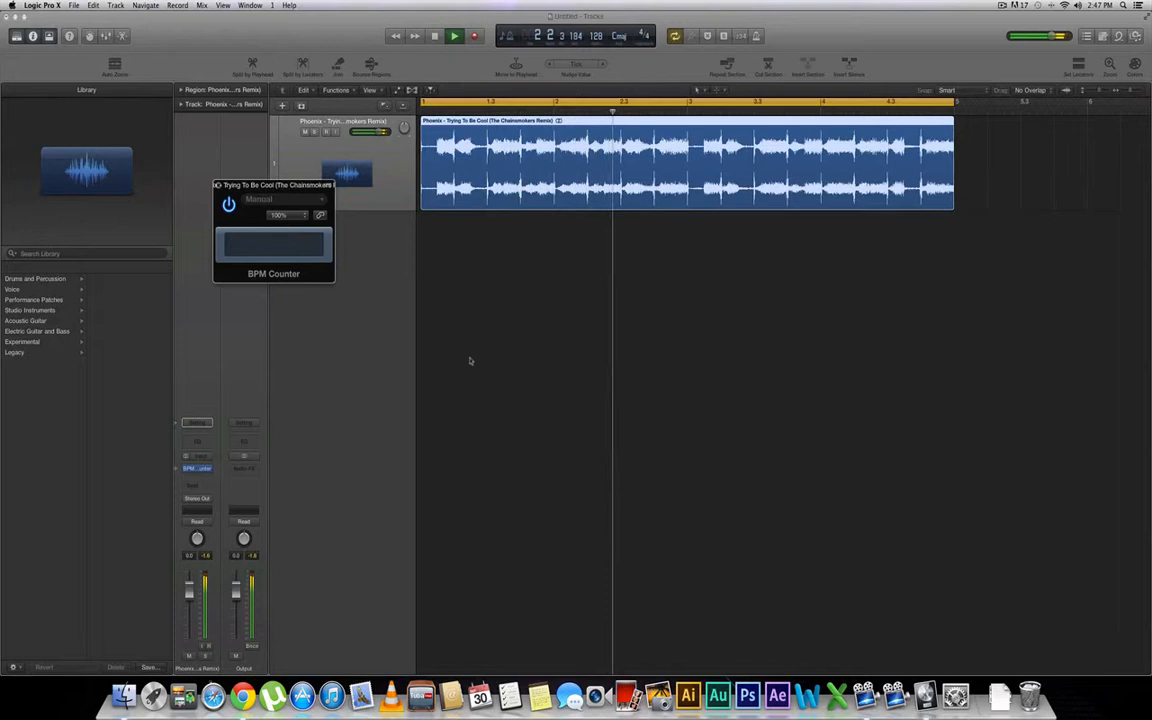